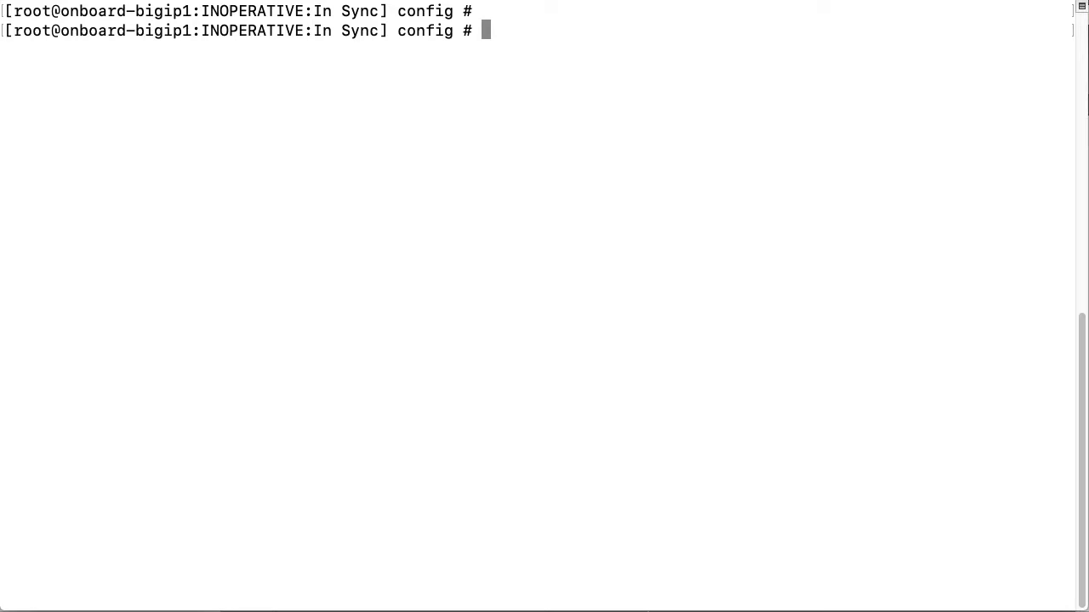
Run tmsh show sys mcp-state, showing last load status base-config-load-failed.
type("tmsh")
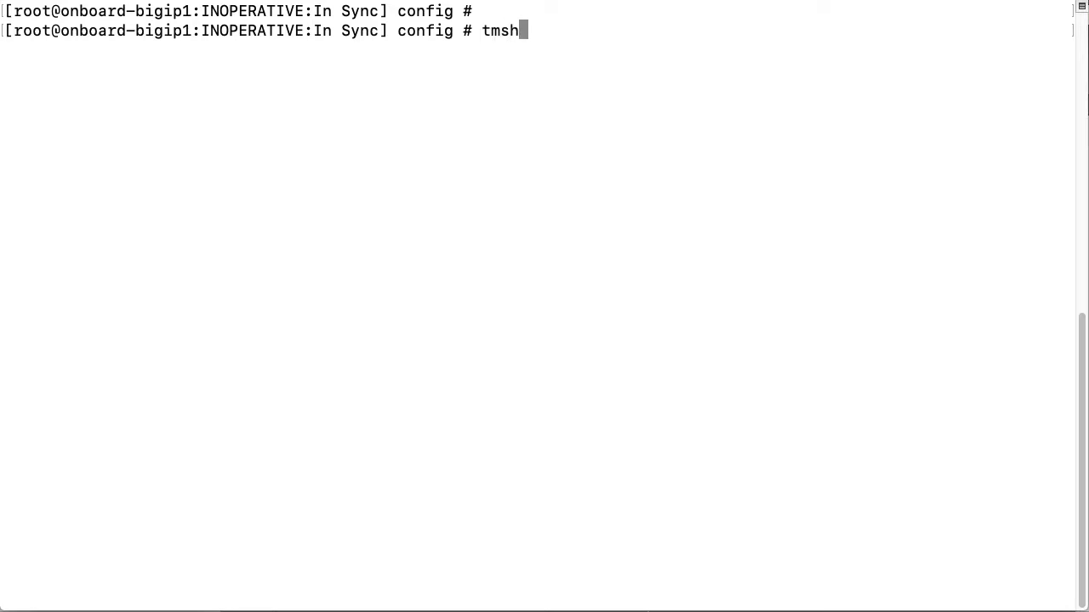
type("show sys")
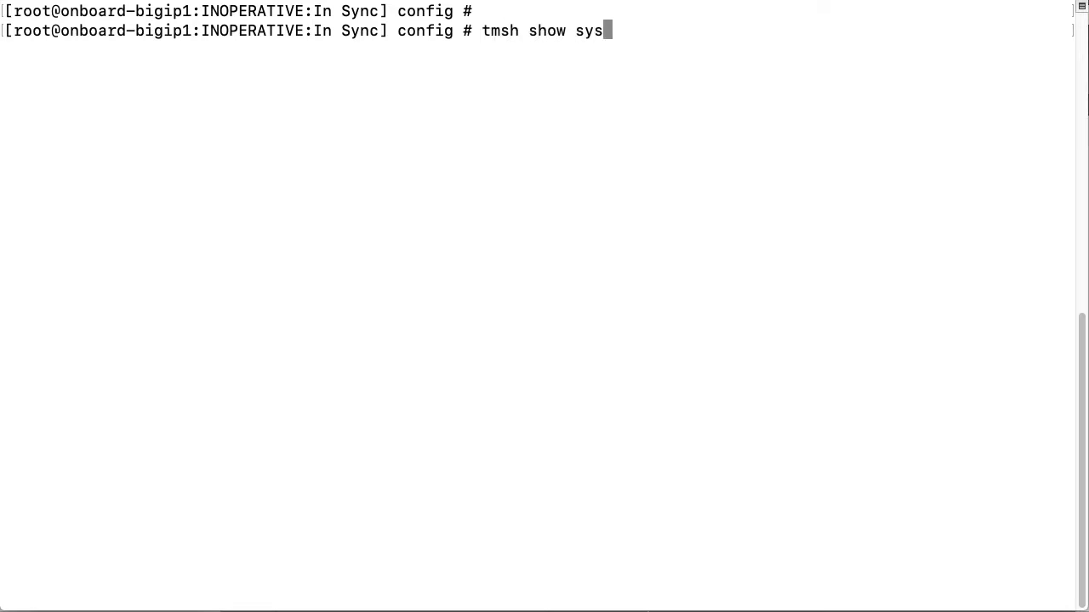
type("mcp-state")
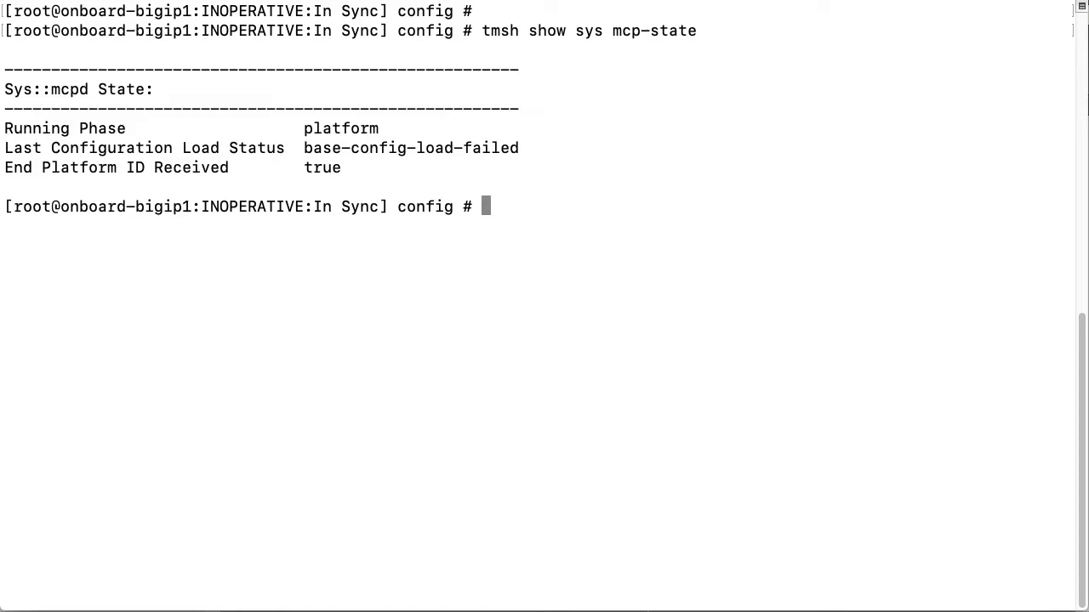
Run tmsh load sys config, which fails on the missing /Common/dtdi.crt cache path.
type("tmsh")
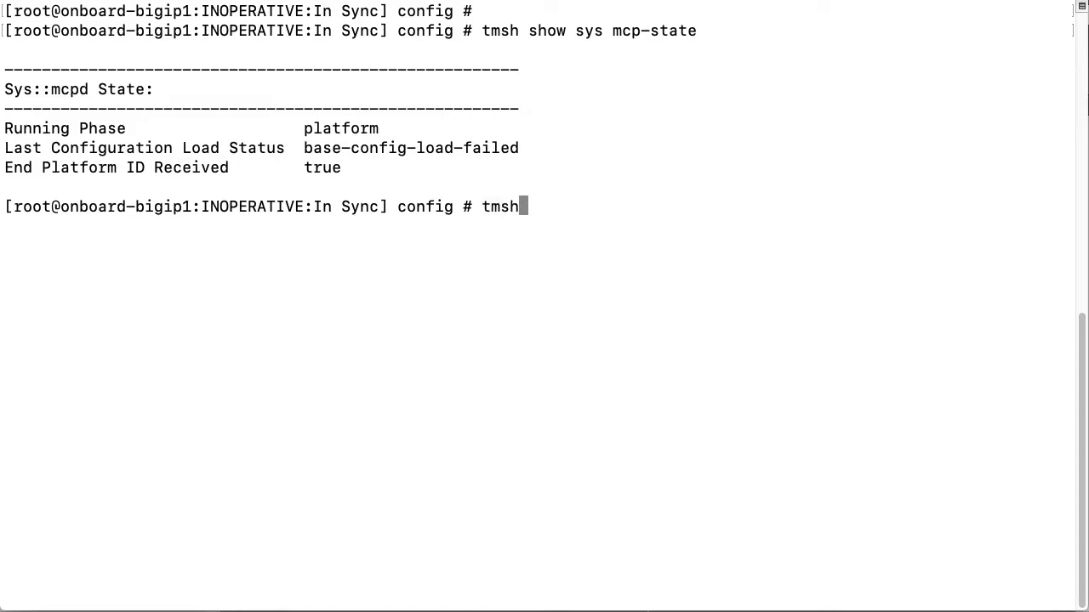
type("load sys")
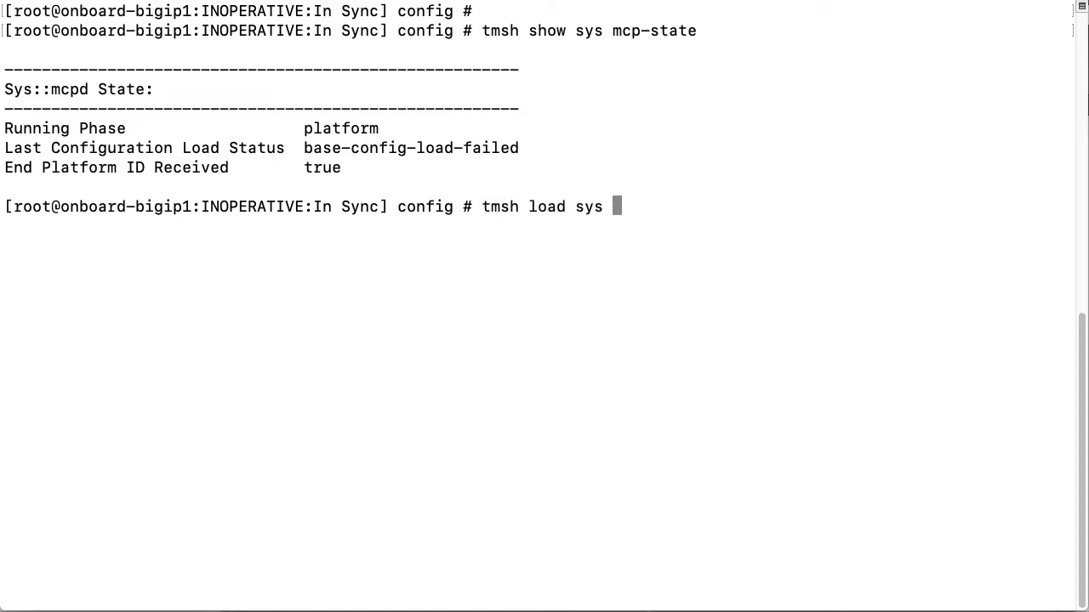
type("config")
type("grep -")
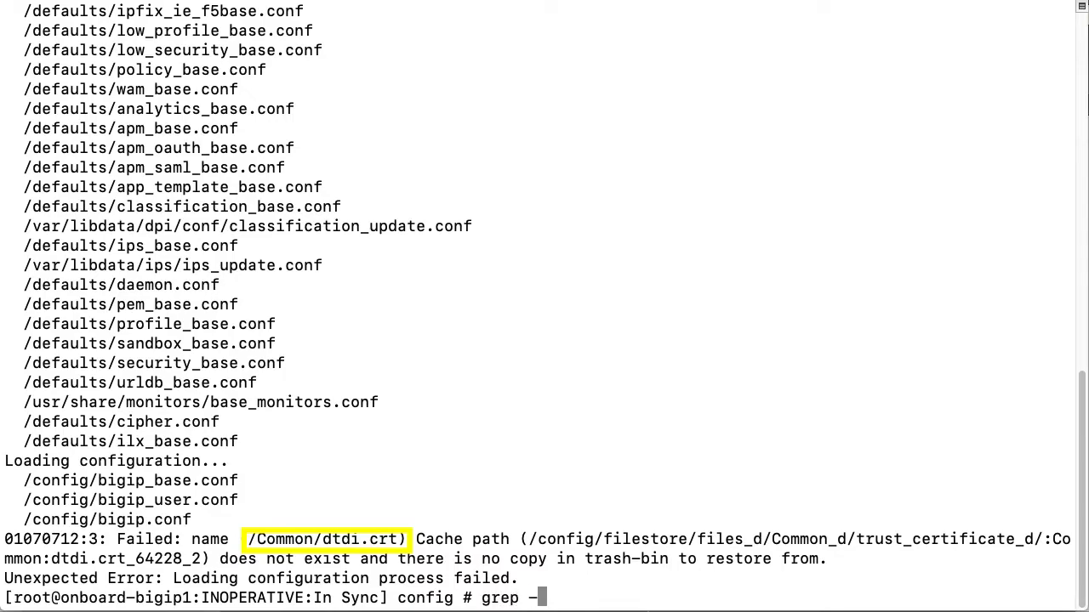
Grep /config recursively for /Common/dtdi.crt, finding bigip_base.conf and its .bak copy.
type("r /Common")
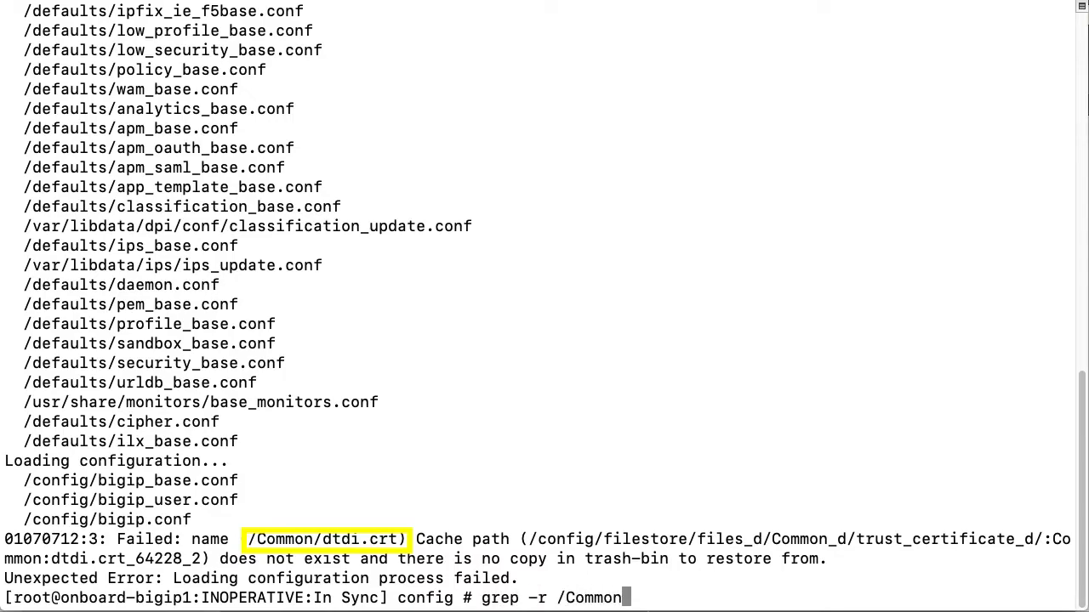
type("/dtdi.crt /config/*")
type("less")
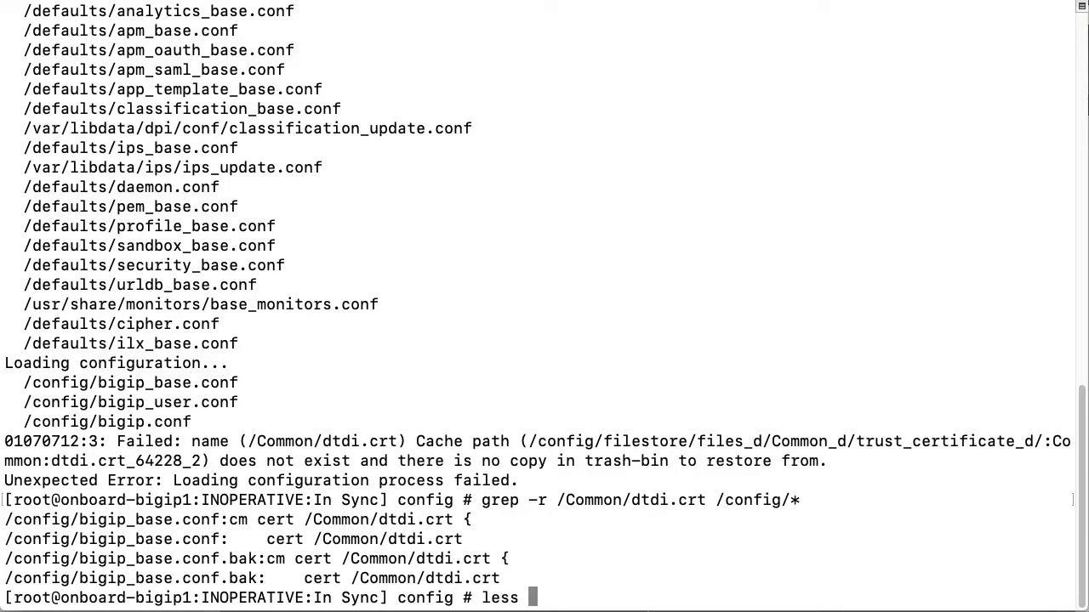
View bigip_base.conf with less, then list the directory and clear the screen.
type("bigip_base.conf")
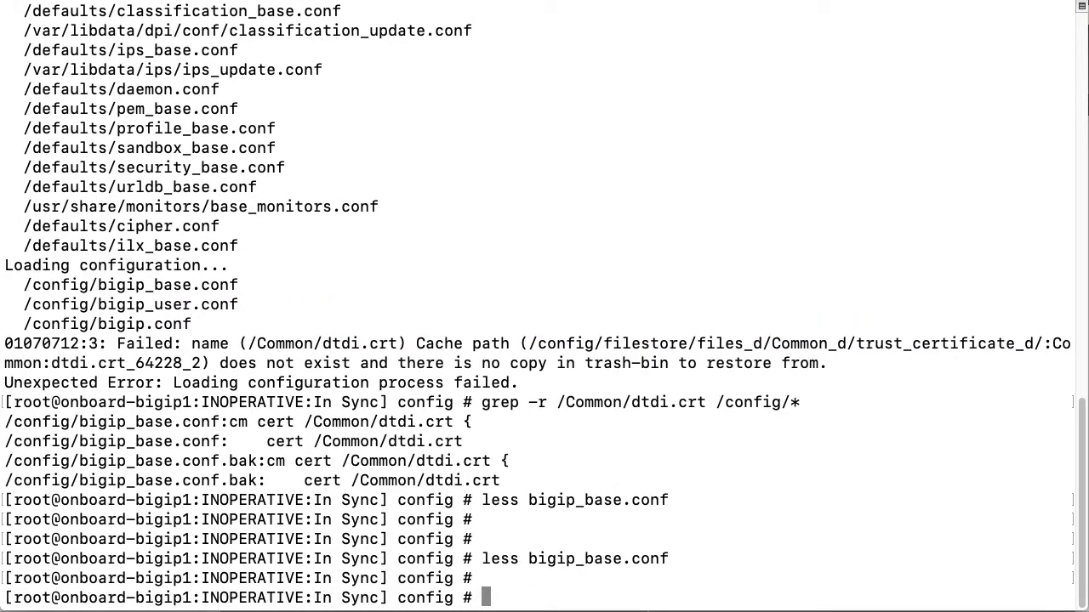
type("ls")
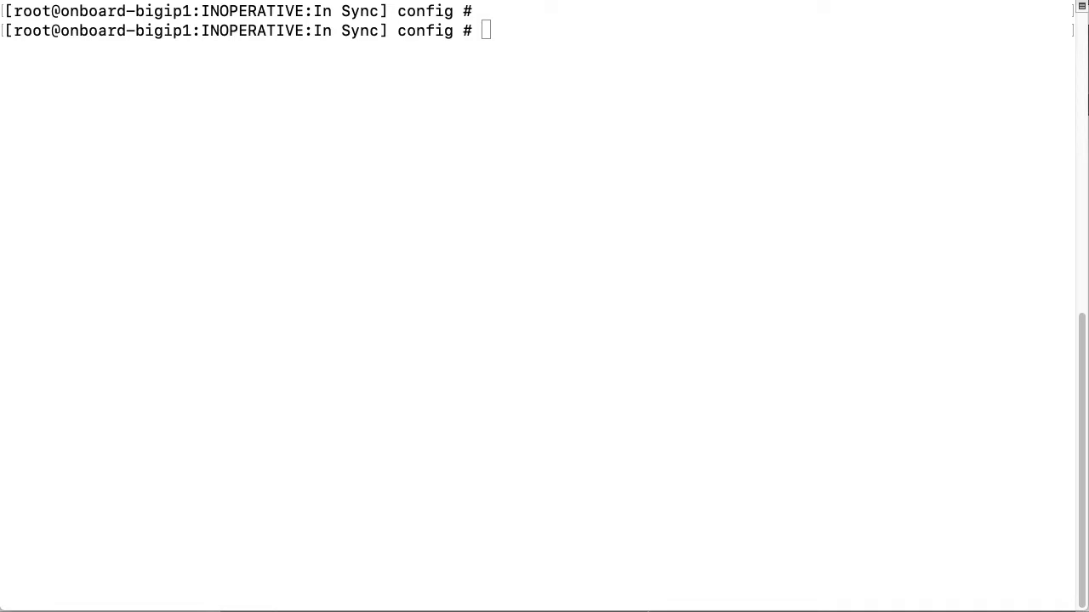
Copy bigip_base.conf to bigip_base.conf.K02091043 and verify it with ls.
right_click(543, 32)
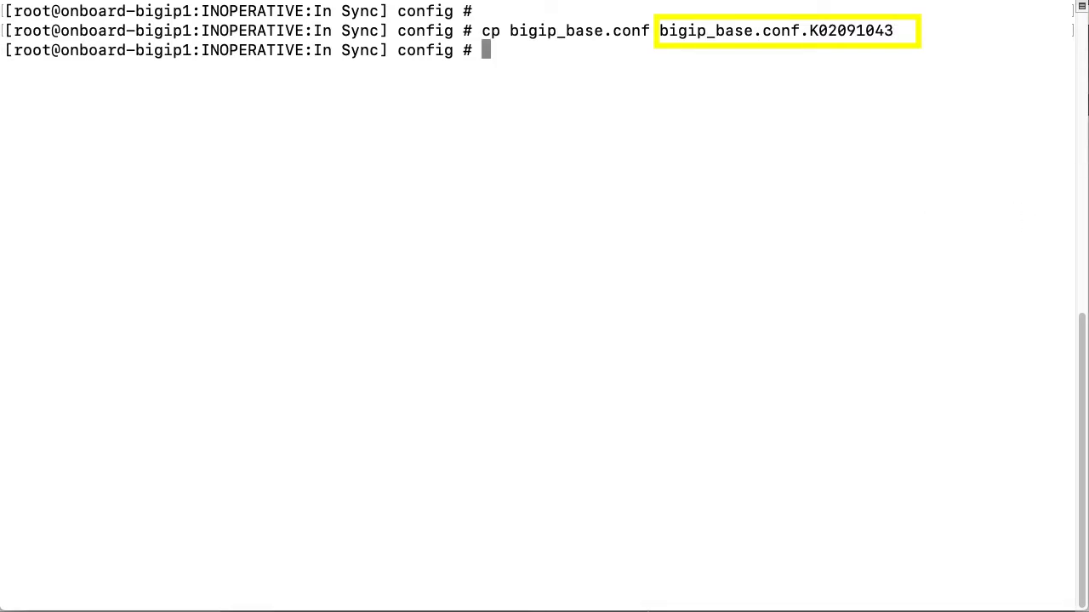
type("ls")
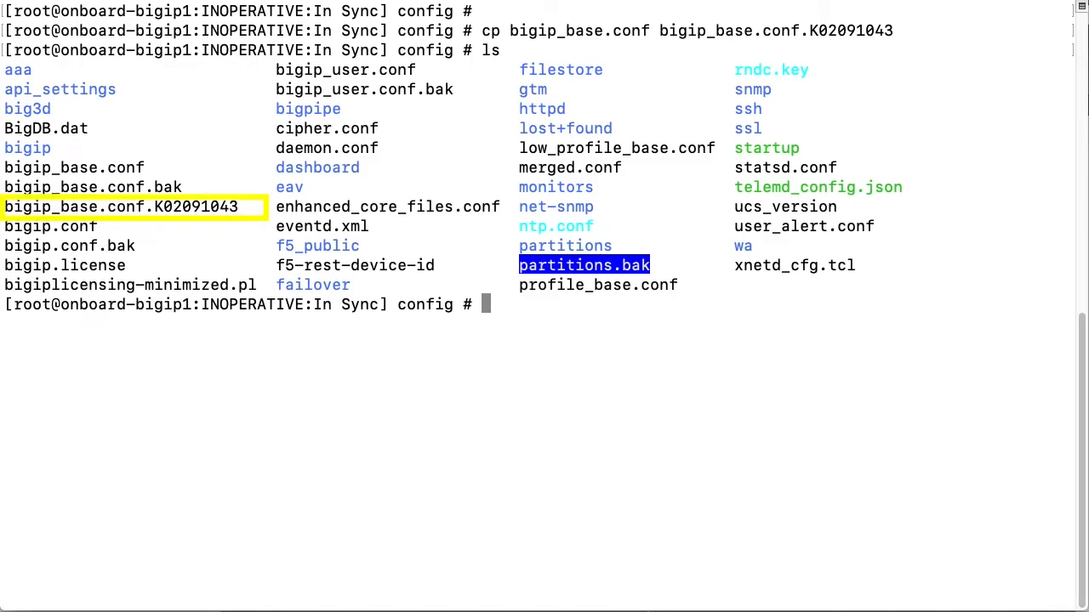
mouse_move(1010, 236)
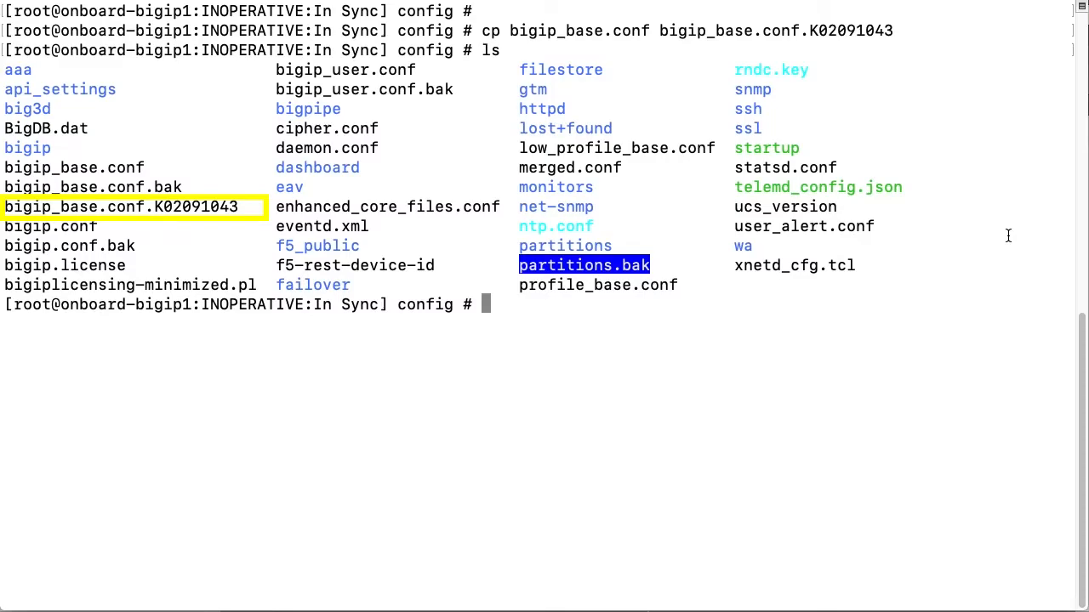
In vi, set the dtdi.crt cache-path suffix to _1 and revision to 1, then save.
type("vi")
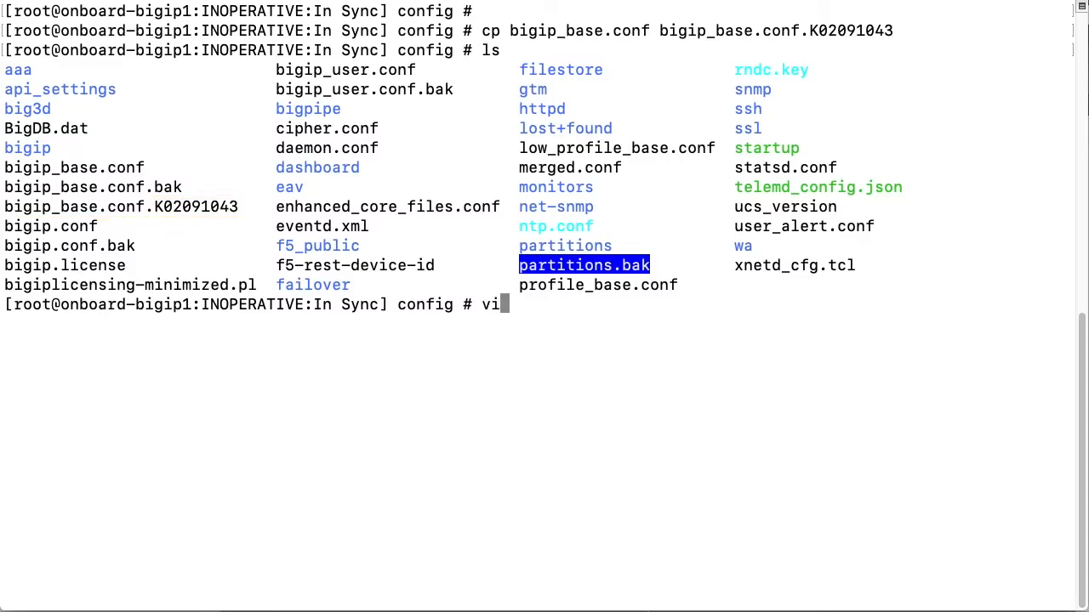
type("bigip_b")
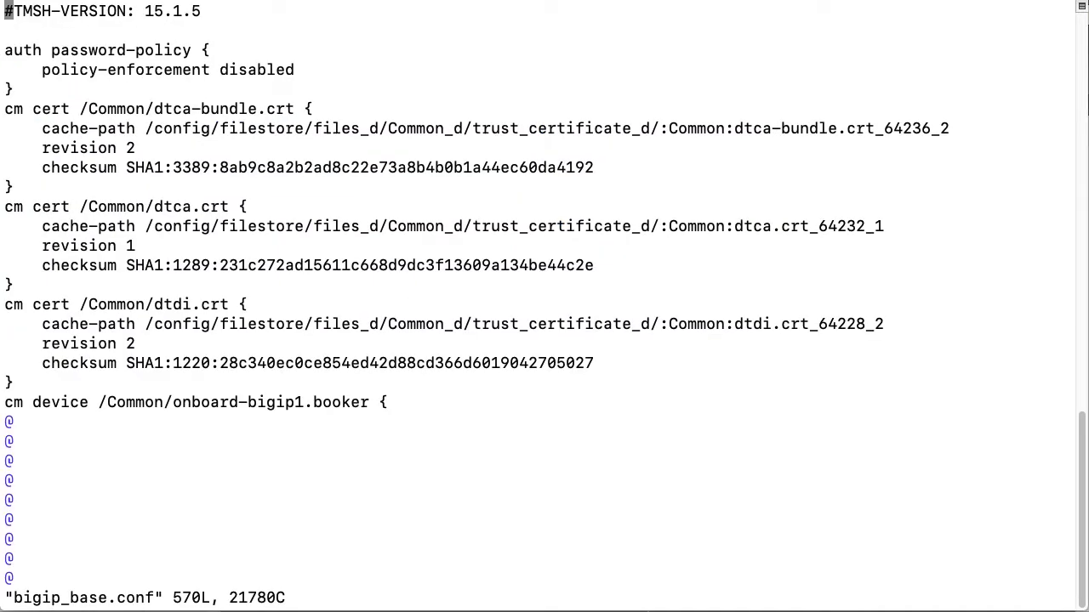
key("i")
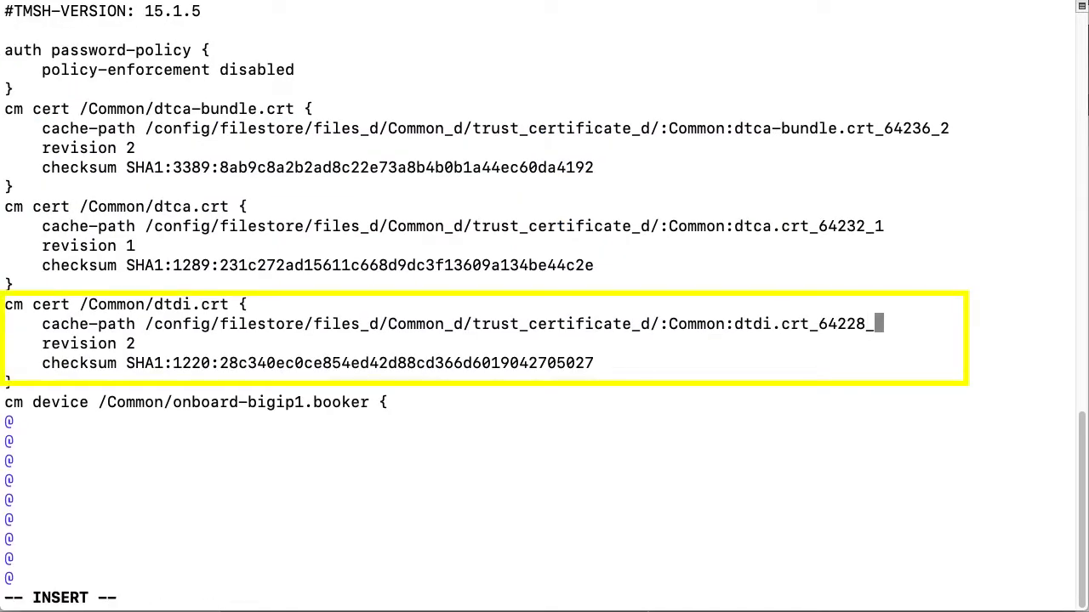
type("1")
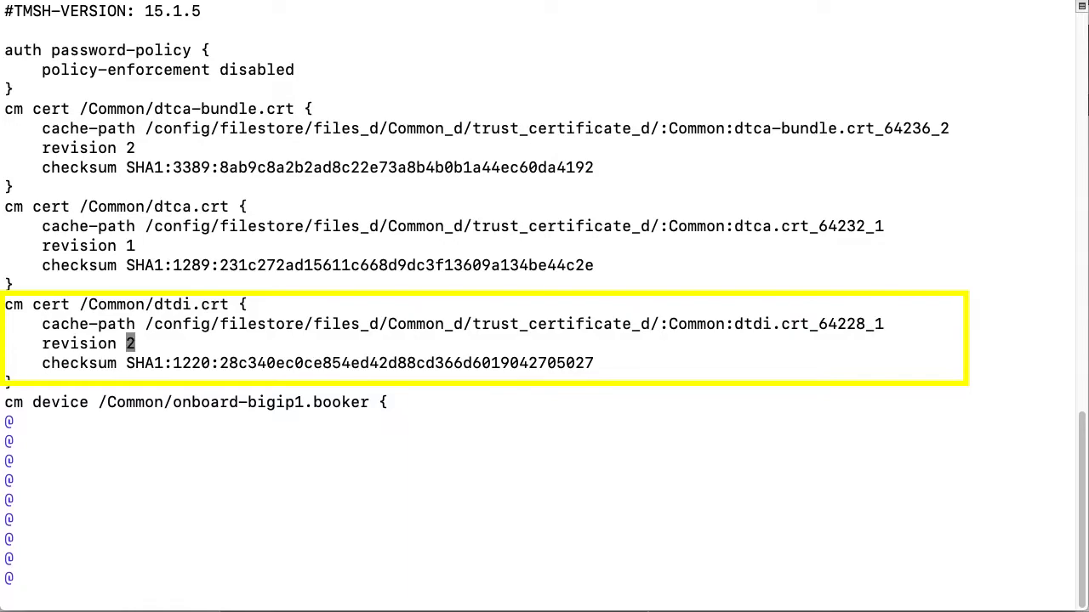
type("1")
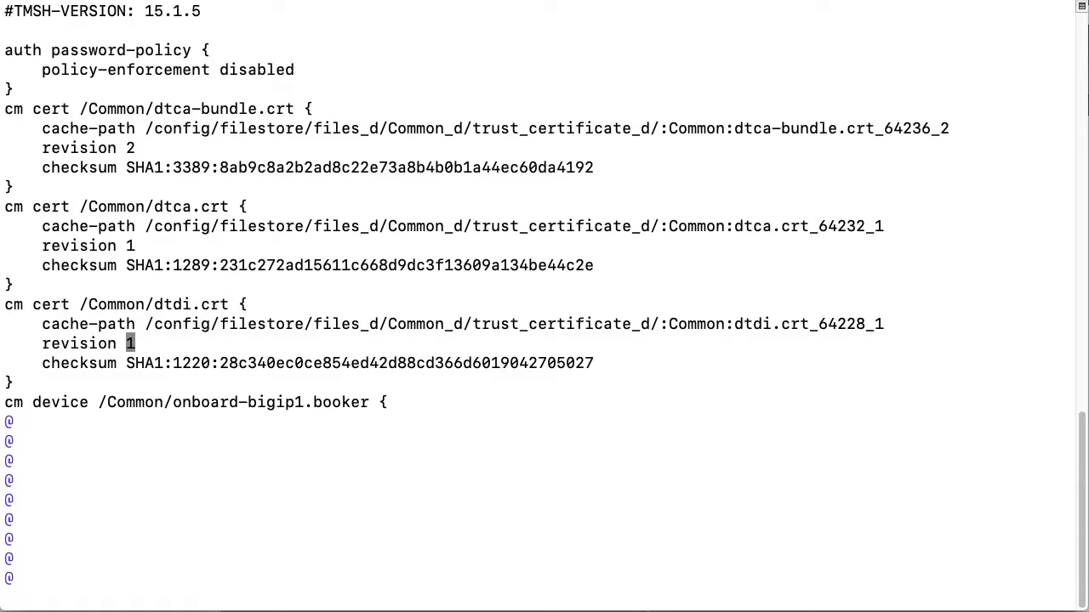
type(":wq")
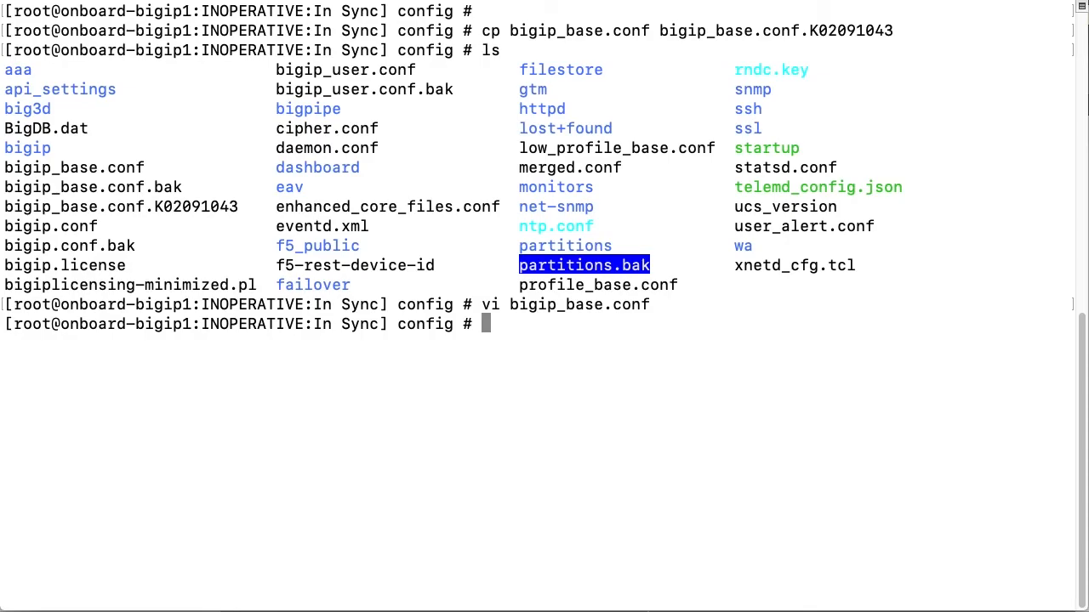
Reload the configuration with tmsh load sys config and scroll through the loading output.
type("tmsh")
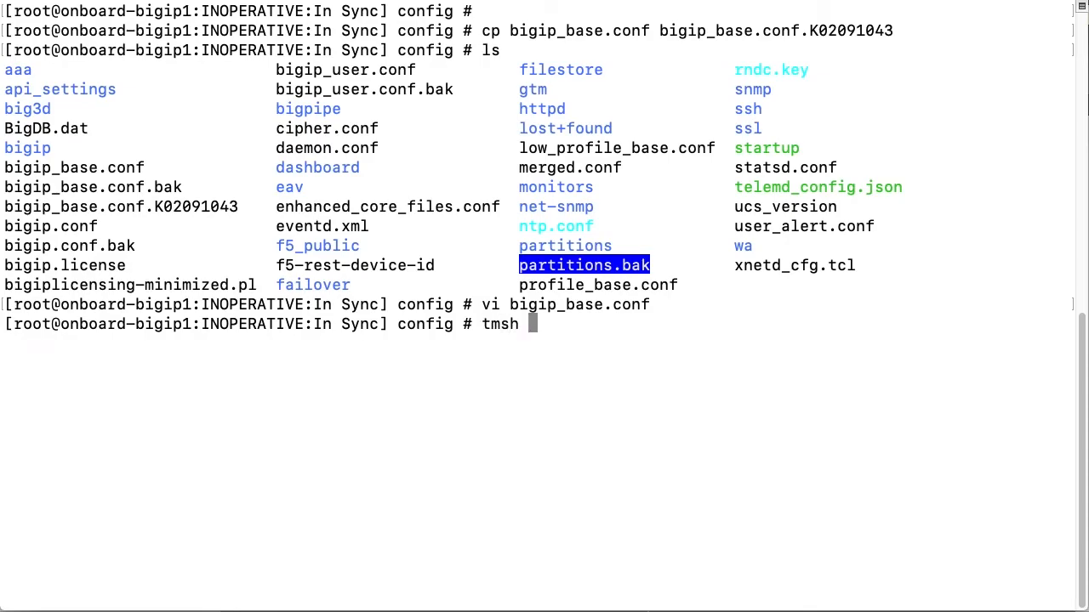
type("load sys config")
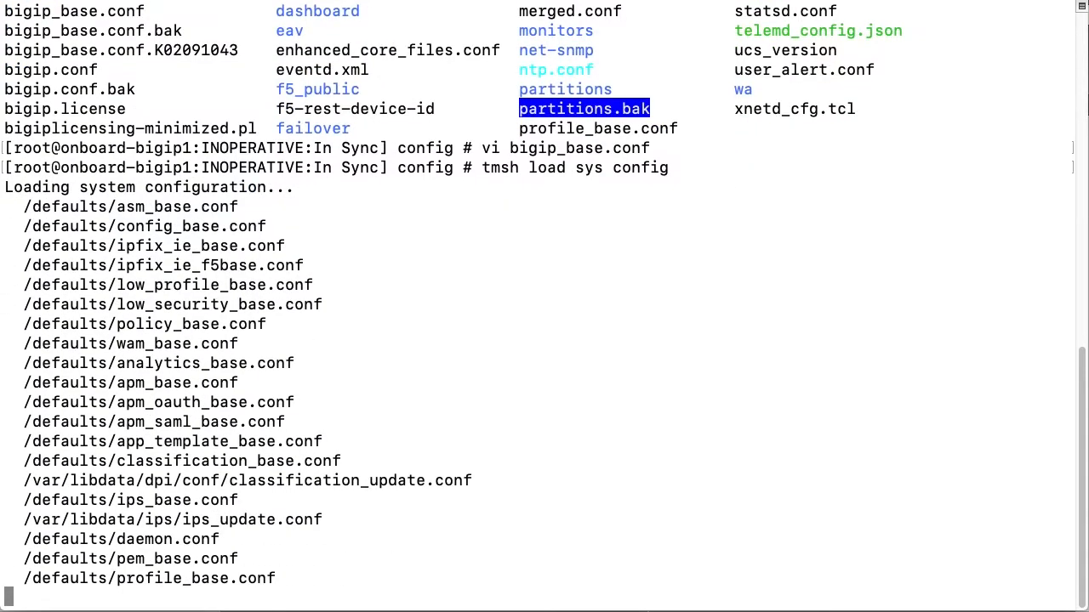
scroll("down", 3)
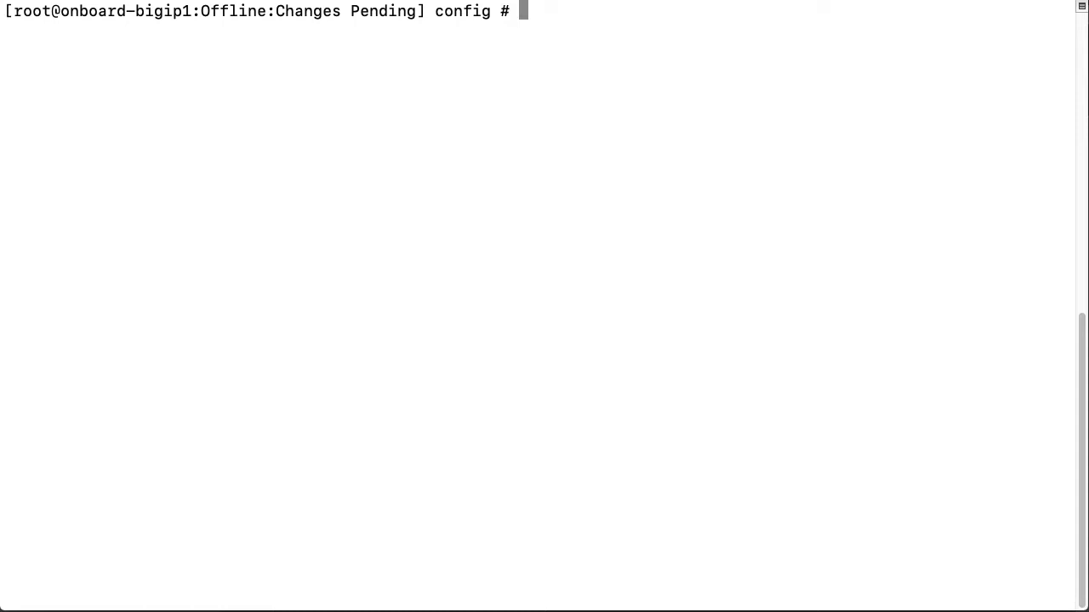
Run tmsh show sys mcp-state to recheck the configuration load status.
type("tmsh sh")
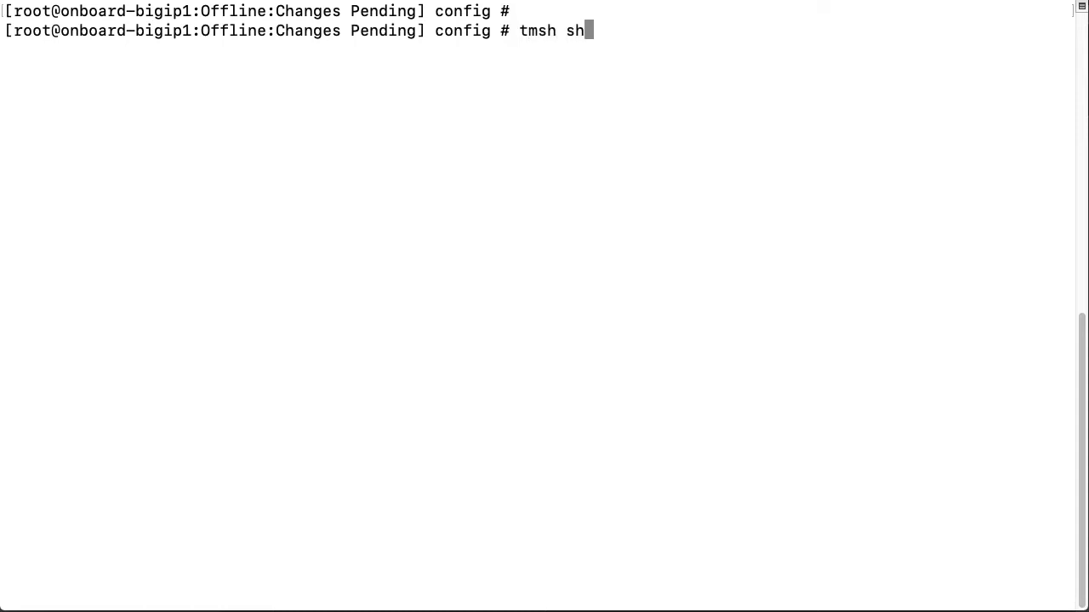
type("ow sys mcp")
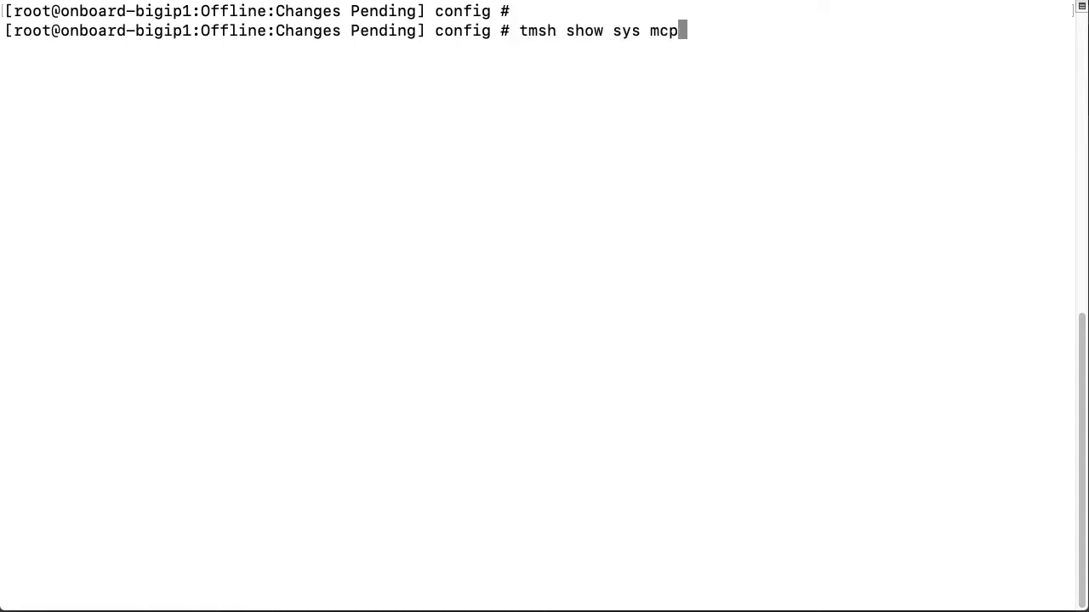
type("-state")
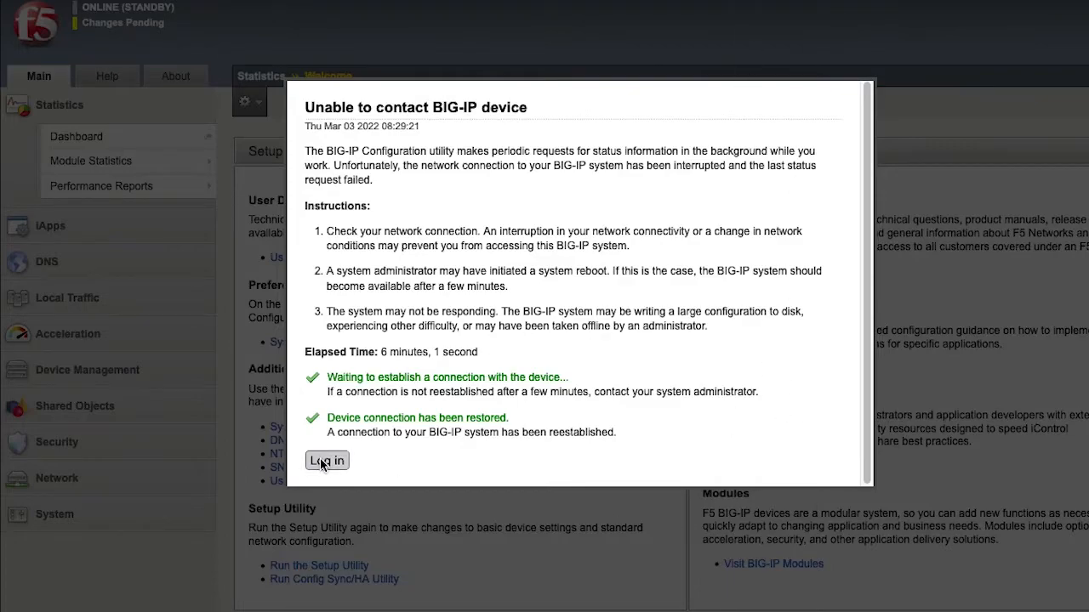
Log back in from the connection-restored dialog to the ONLINE (STANDBY) Welcome page.
left_click(327, 460)
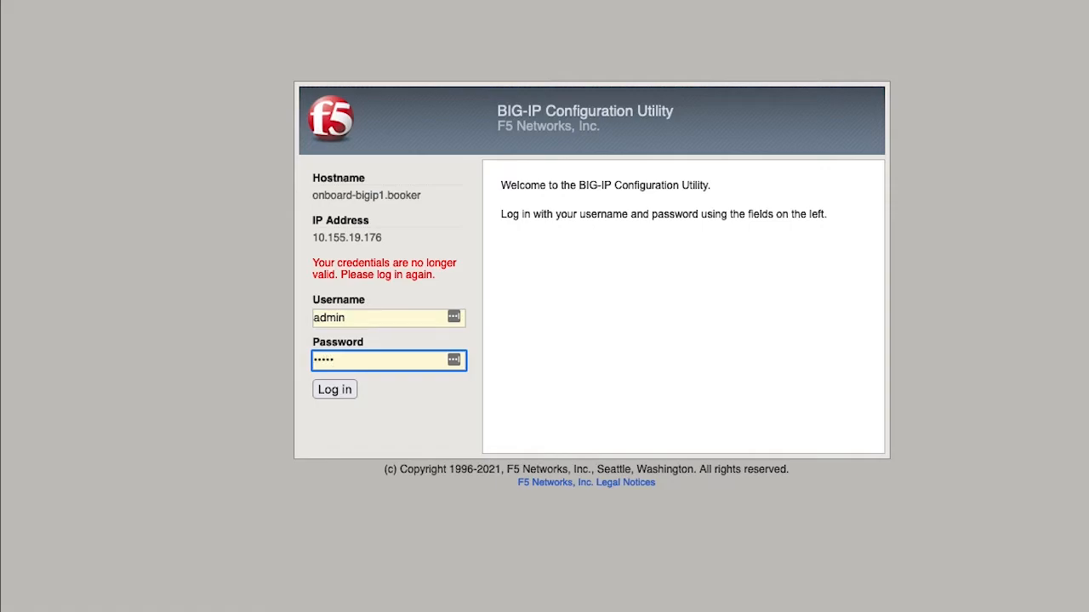
left_click(334, 389)
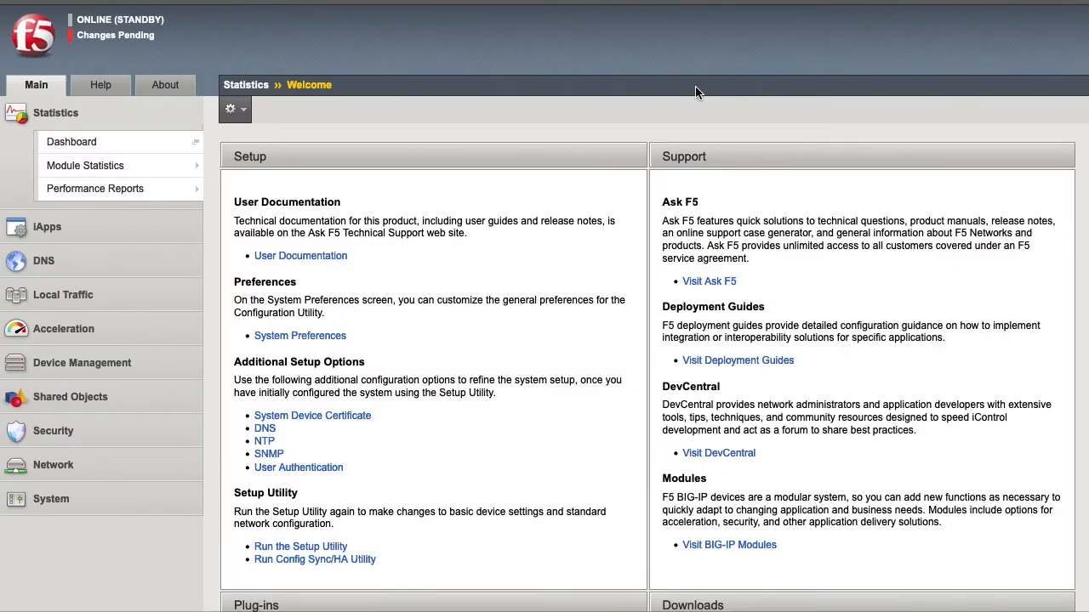